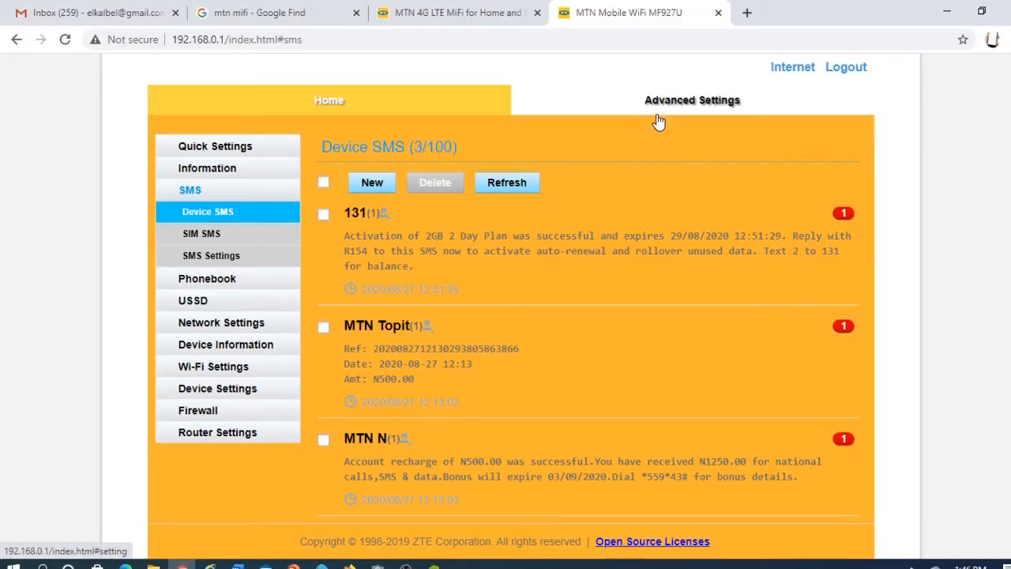
{"action": "mouse_move", "coordinate": [650, 140]}
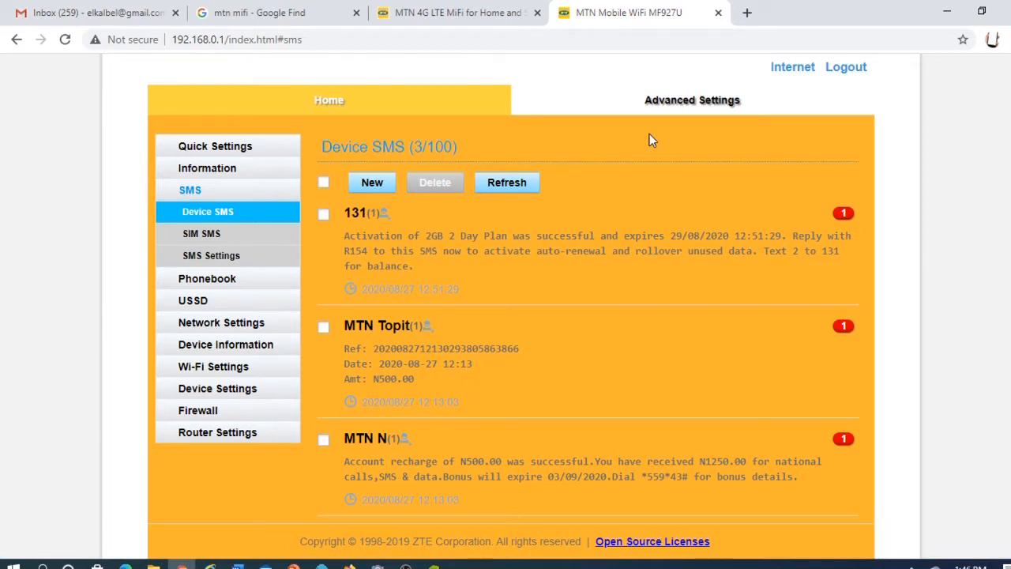
{"action": "mouse_move", "coordinate": [609, 173]}
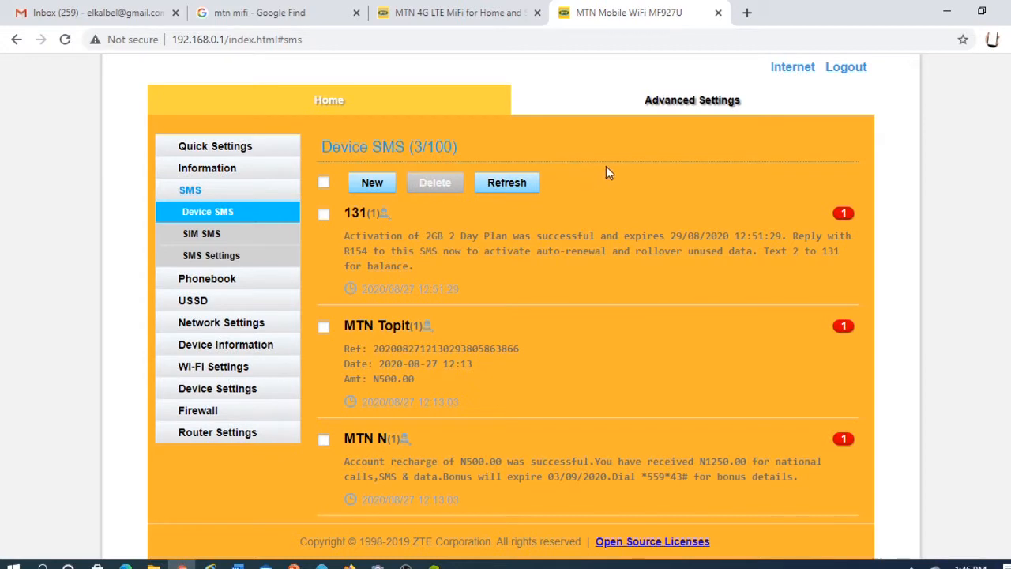
{"action": "mouse_move", "coordinate": [491, 261]}
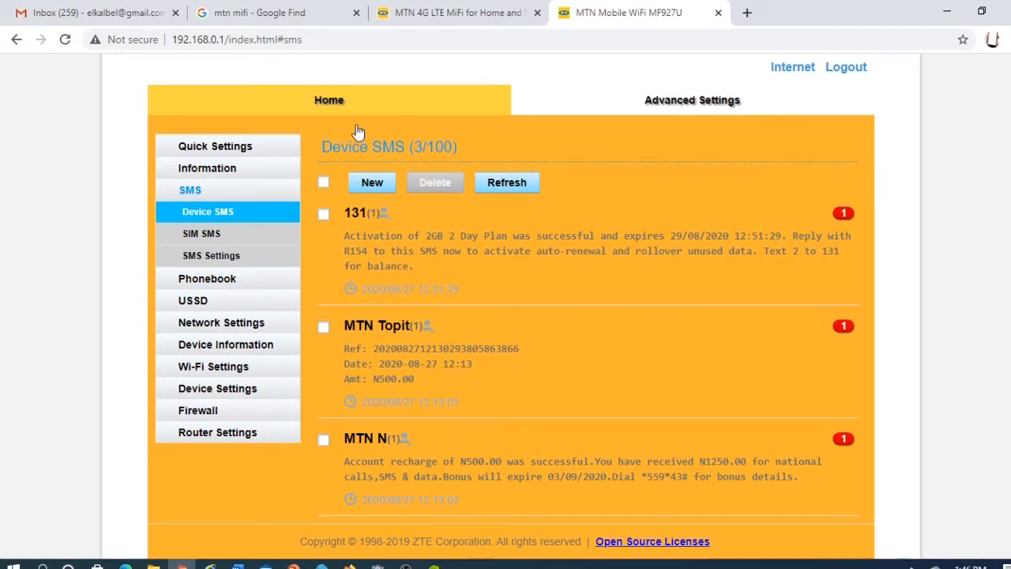
Leave the SMS inbox and open the Wi-Fi Settings section from the left menu.
{"action": "left_click", "coordinate": [213, 366]}
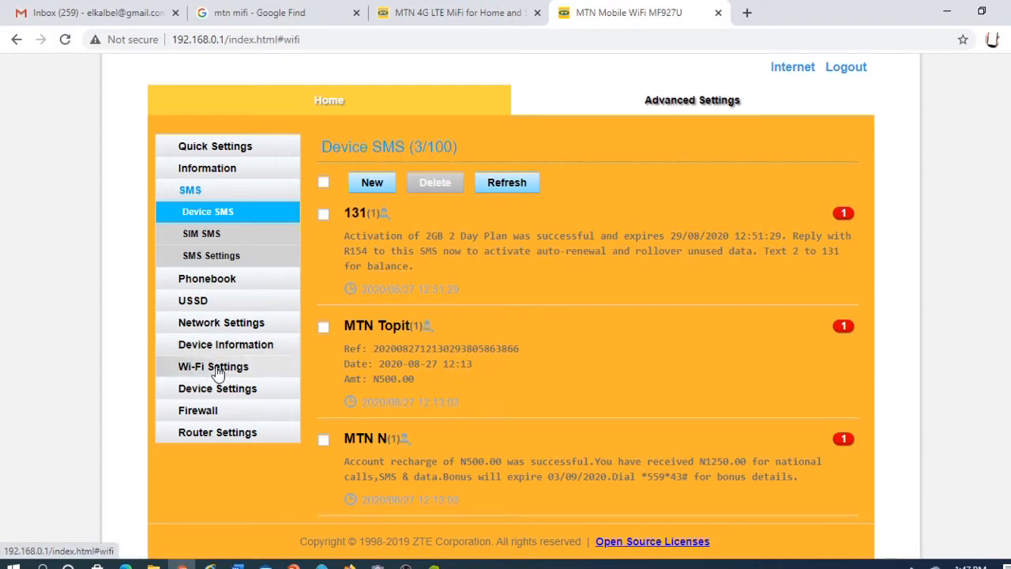
Open Basic Settings and select the Main SSID WLAN KEY field for a new password.
{"action": "left_click", "coordinate": [214, 366]}
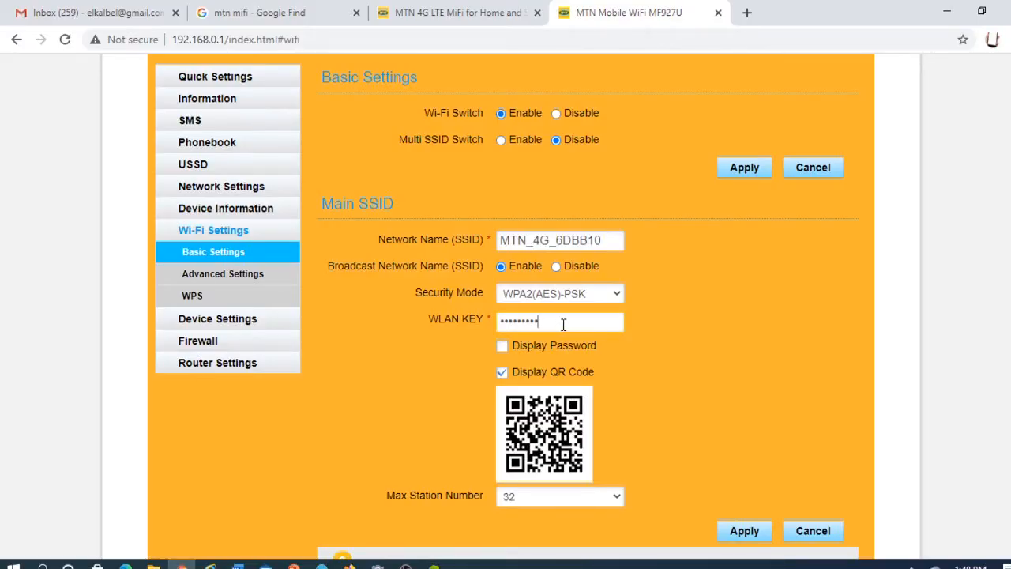
{"action": "left_click", "coordinate": [560, 321]}
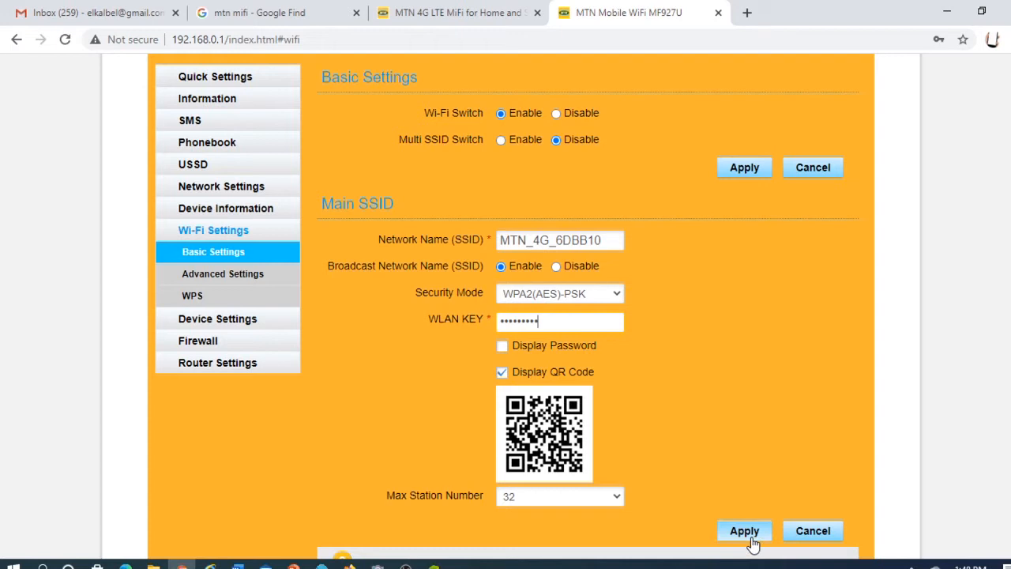
Apply the Main SSID settings with the new WLAN key.
{"action": "left_click", "coordinate": [743, 530]}
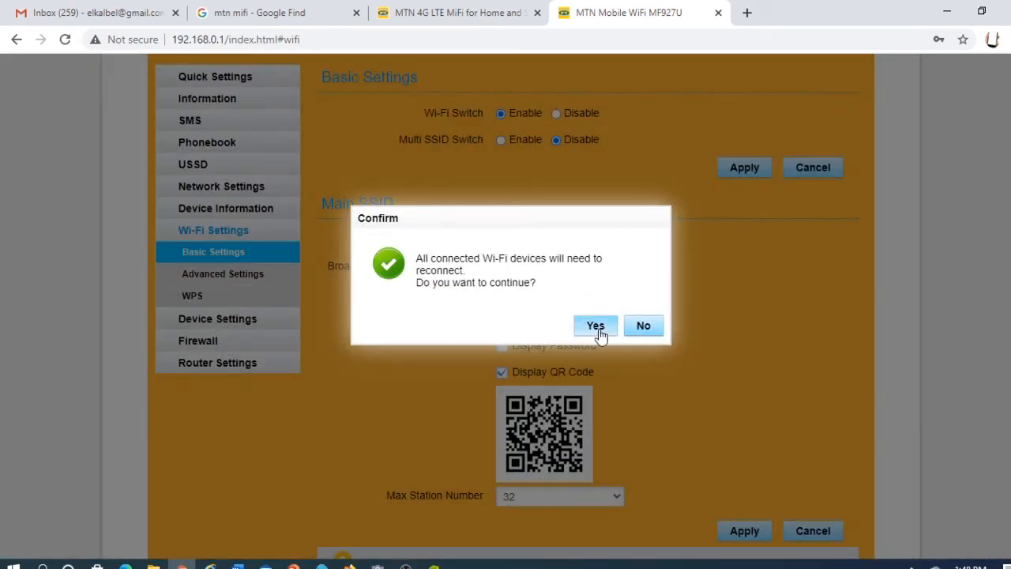
Confirm that connected devices must reconnect, saving the new WLAN key.
{"action": "left_click", "coordinate": [594, 326]}
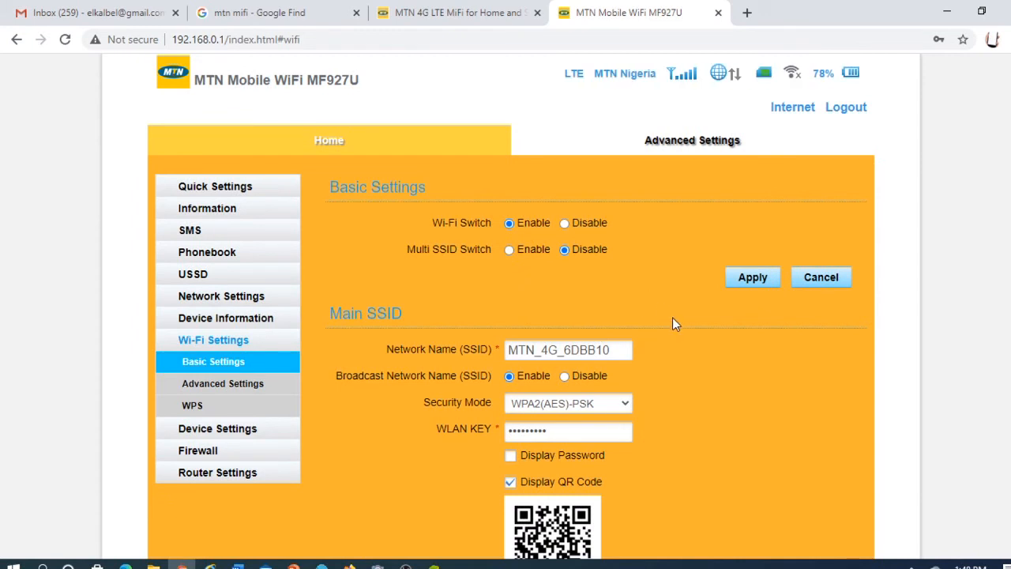
{"action": "scroll", "scroll_direction": "down", "scroll_amount": 3}
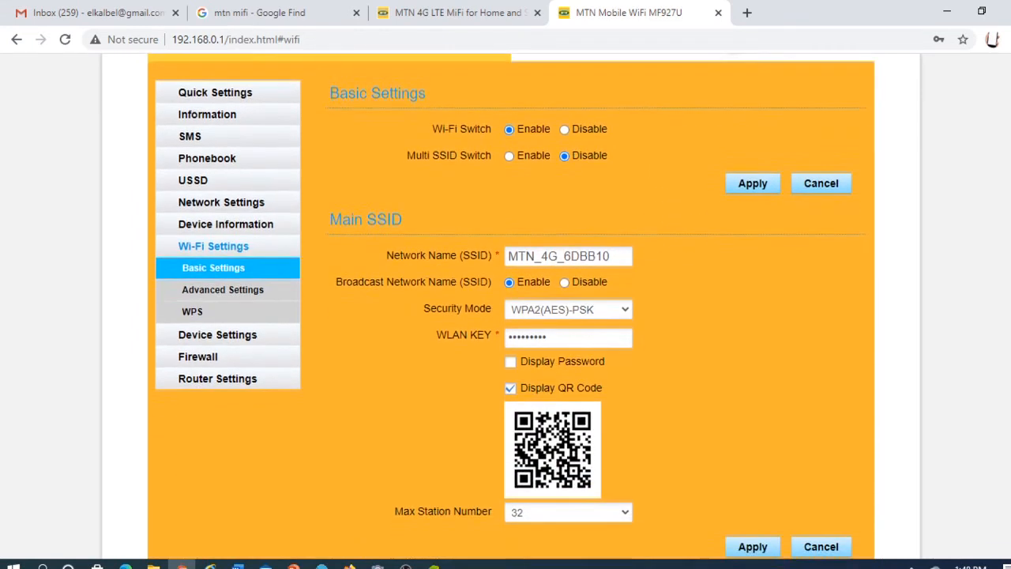